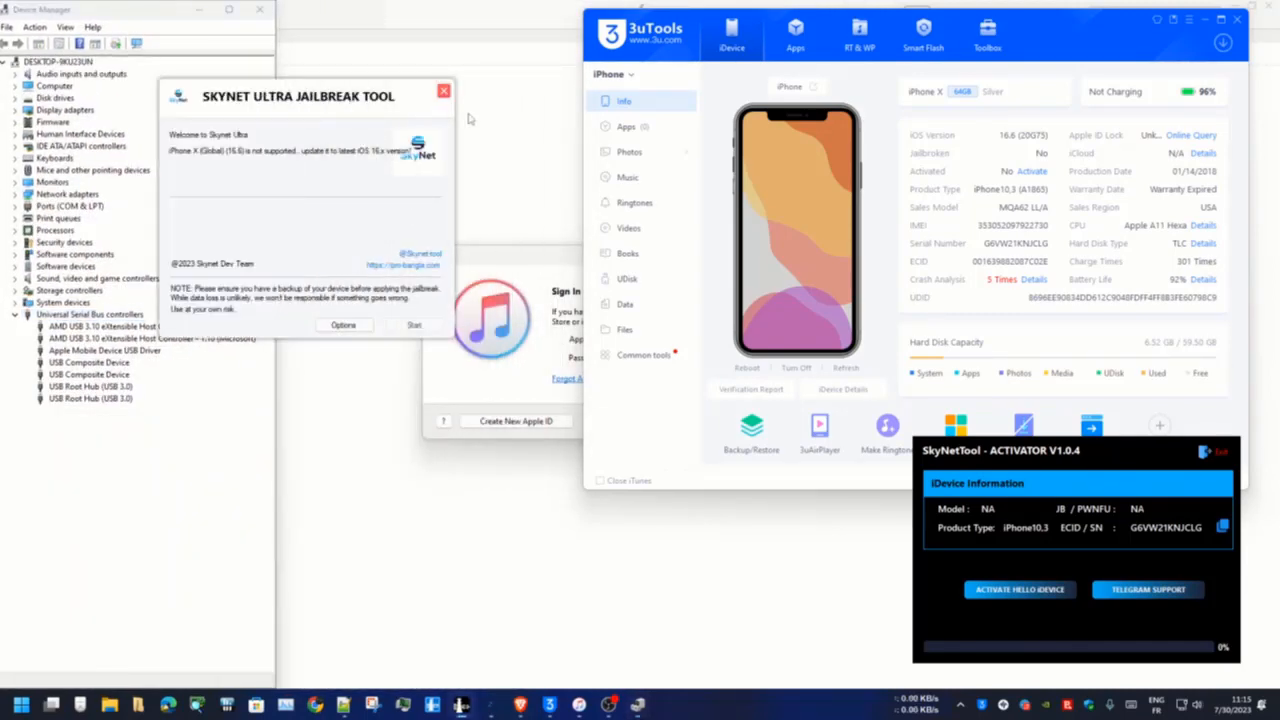
- Enable 'Allow untested iOS versions', run the optional fix-up task, and go back to the welcome page
{"action": "left_click", "coordinate": [344, 324]}
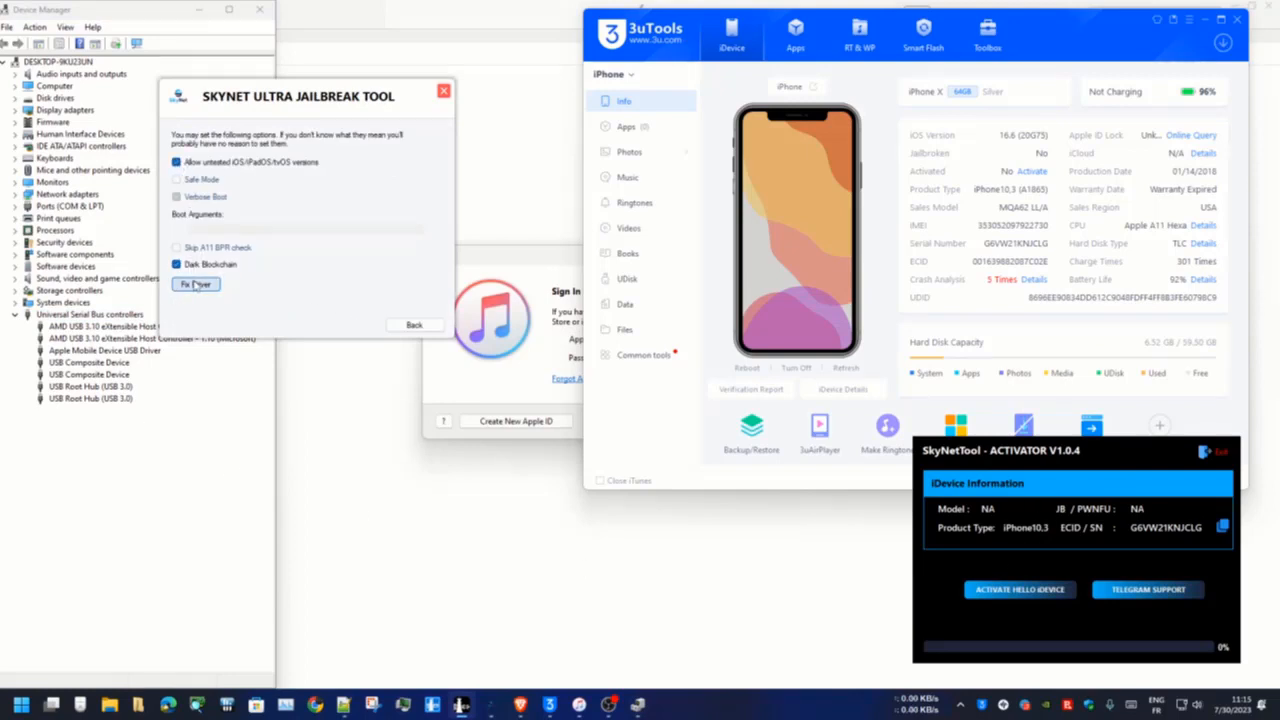
{"action": "left_click", "coordinate": [196, 284]}
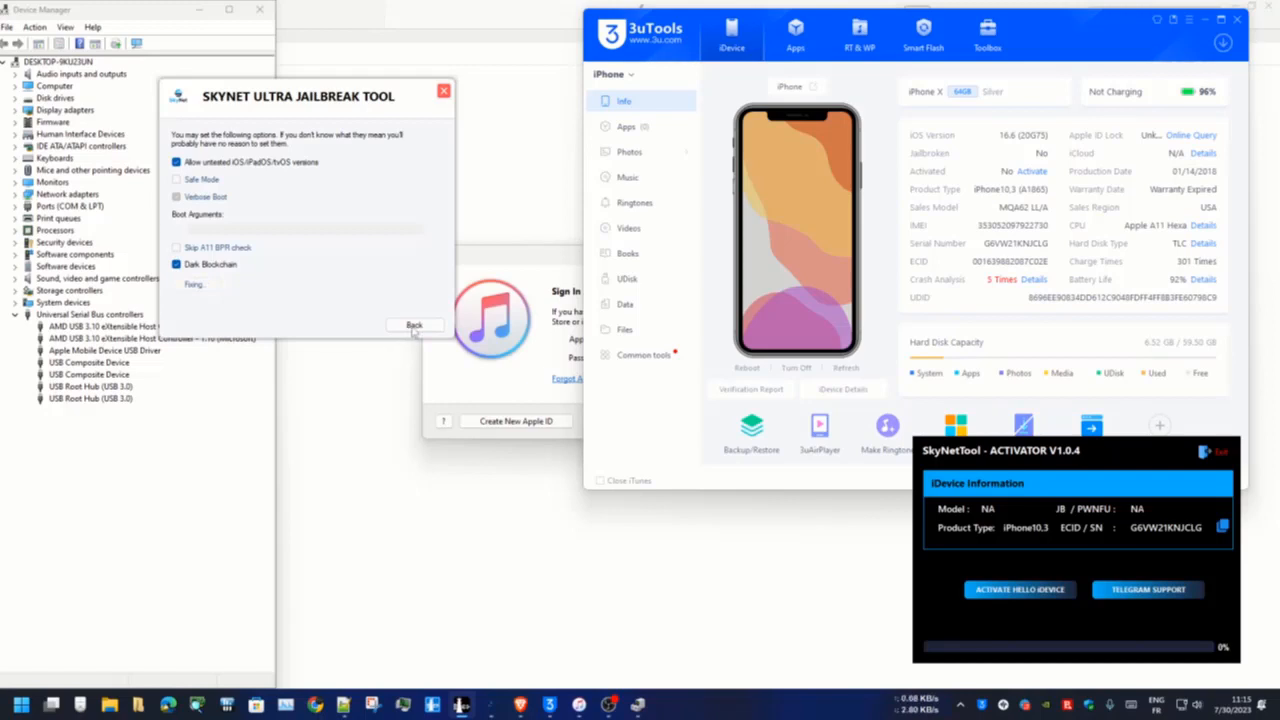
{"action": "mouse_move", "coordinate": [414, 328]}
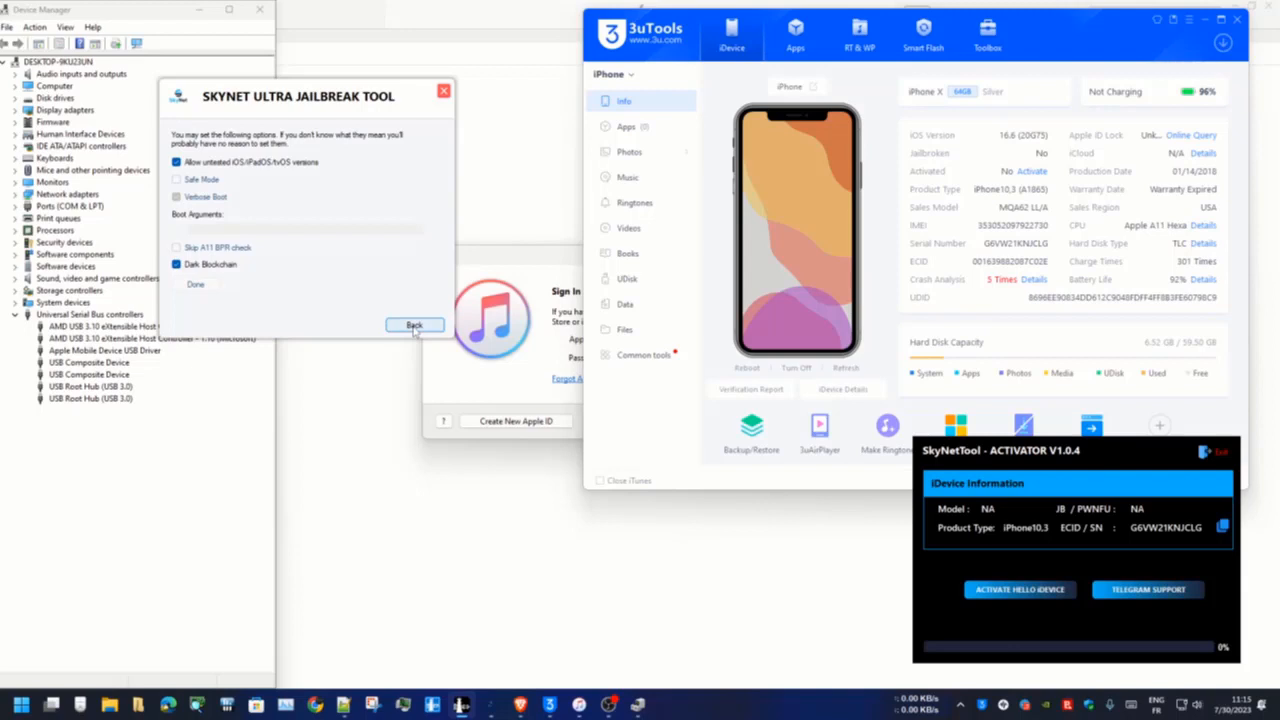
{"action": "left_click", "coordinate": [414, 324]}
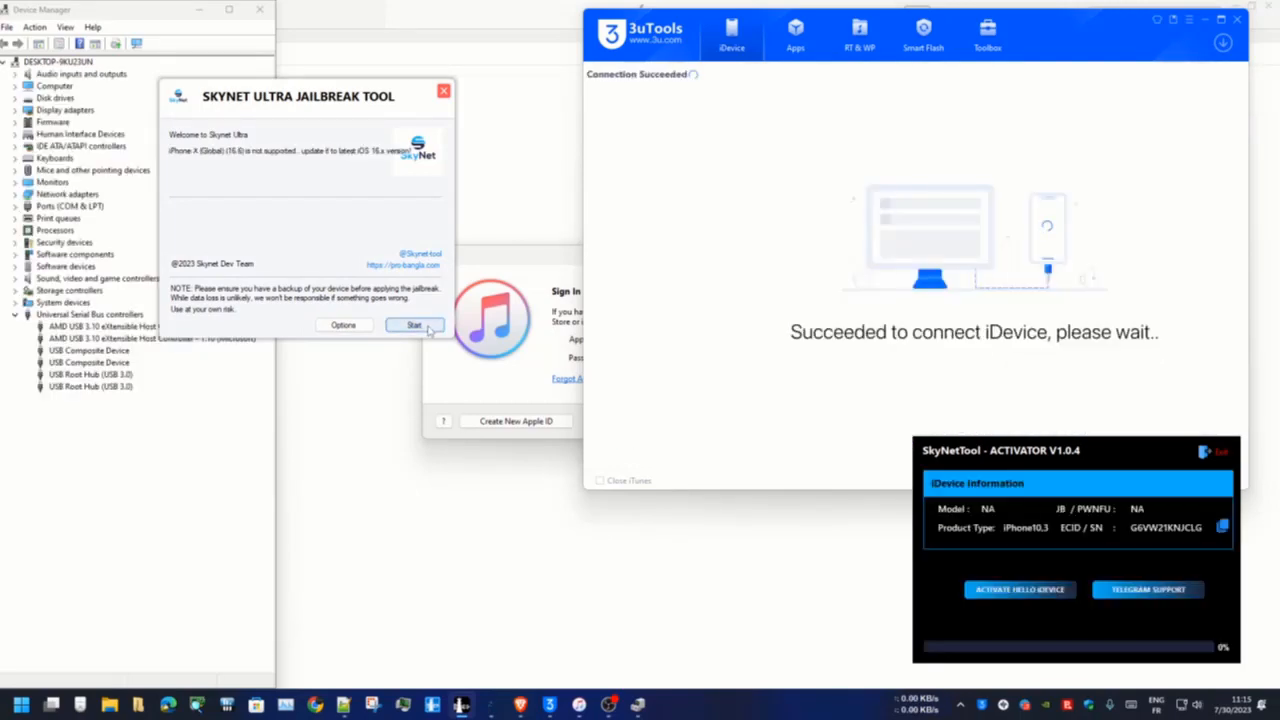
- Start the jailbreak, put the iPhone into recovery mode, and advance to the DFU instructions
{"action": "left_click", "coordinate": [414, 324]}
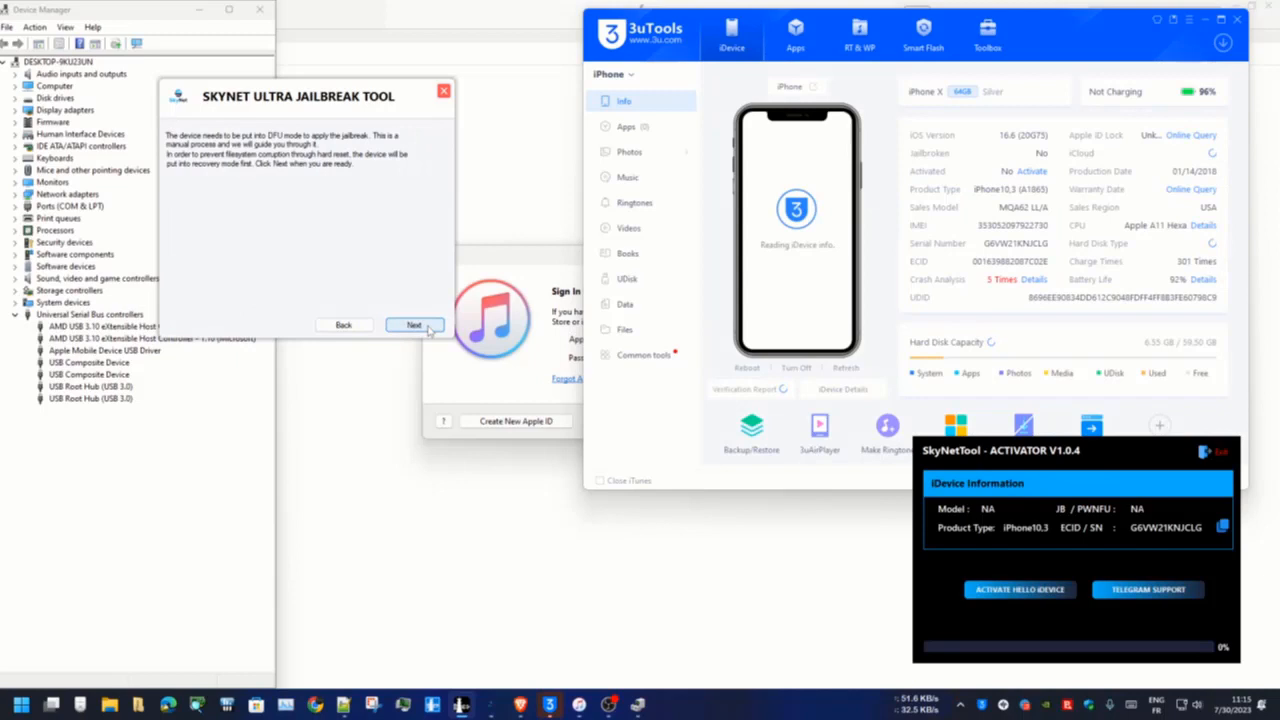
{"action": "left_click", "coordinate": [414, 324]}
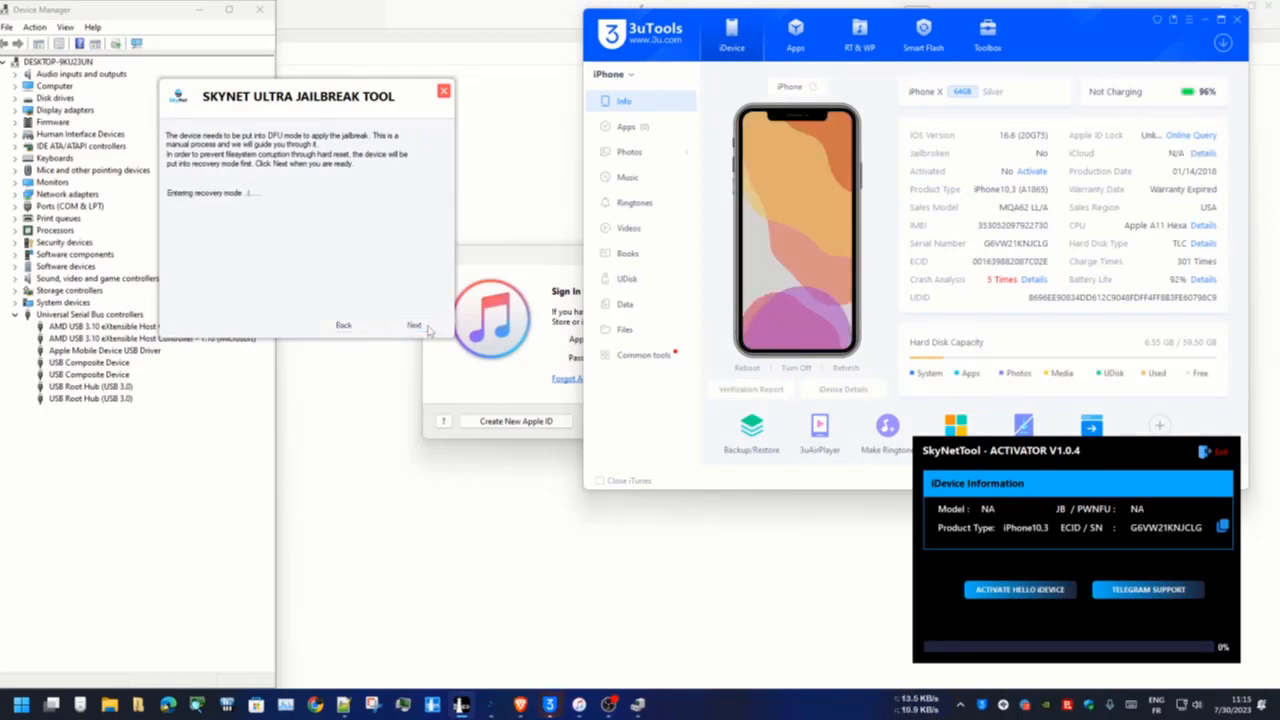
{"action": "mouse_move", "coordinate": [422, 252]}
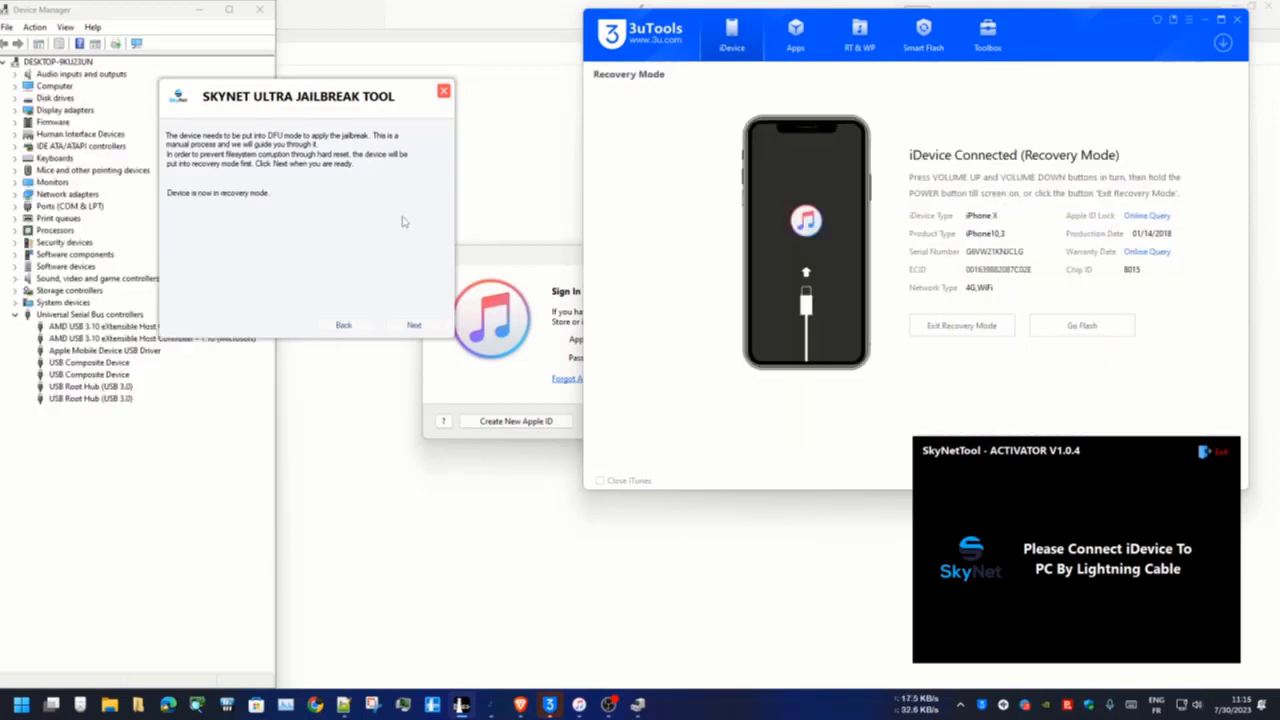
{"action": "left_click", "coordinate": [412, 324]}
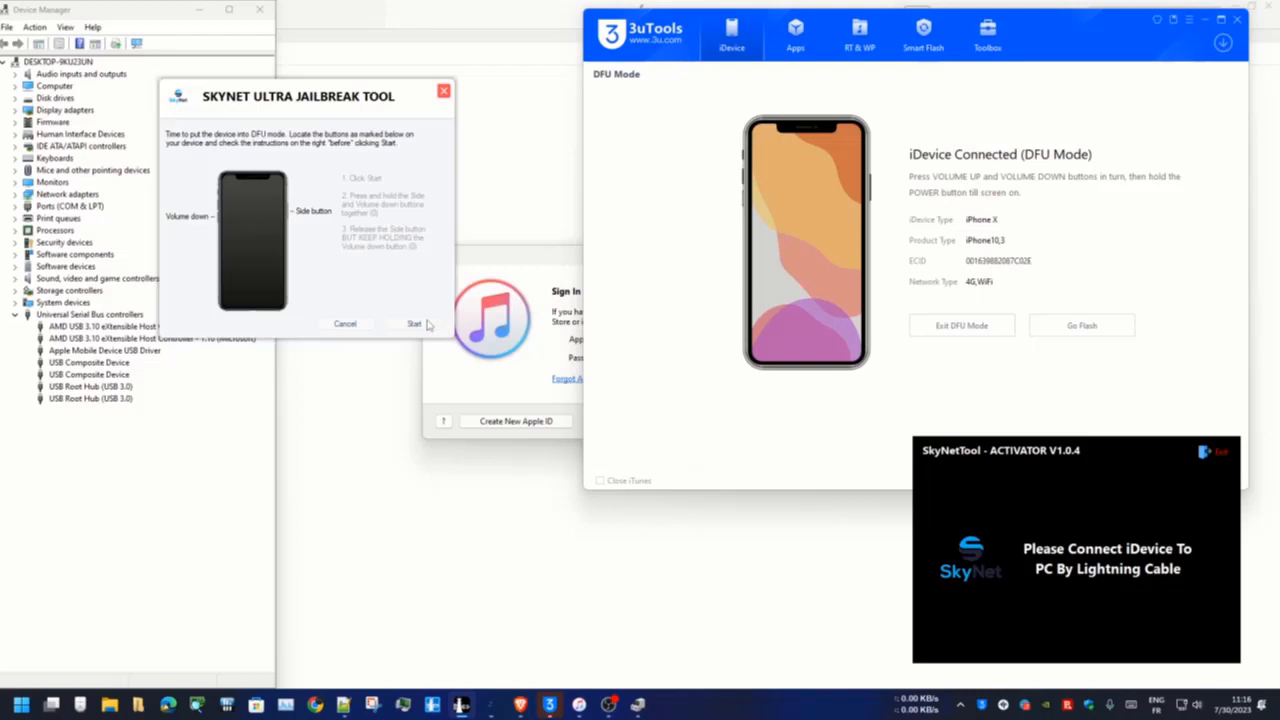
- Enter DFU mode and let the checkm8-style exploit run until the iPhone reconnects
{"action": "left_click", "coordinate": [414, 324]}
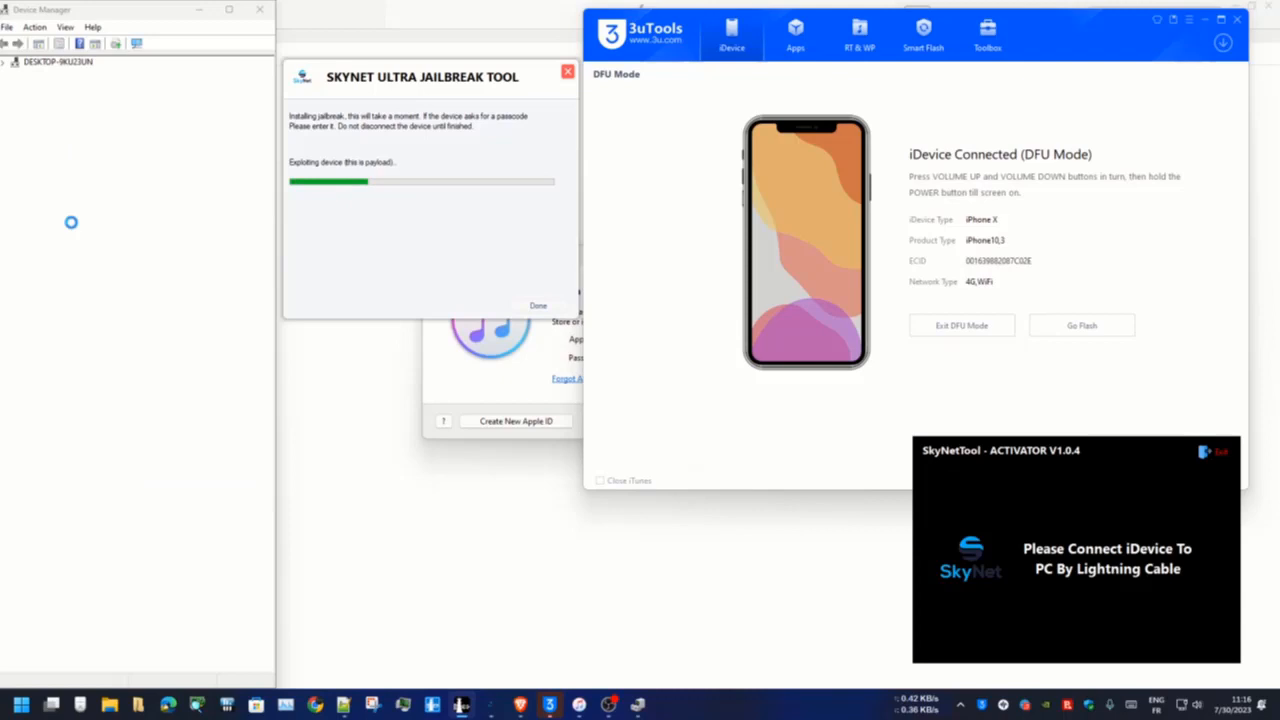
{"action": "left_click", "coordinate": [8, 60]}
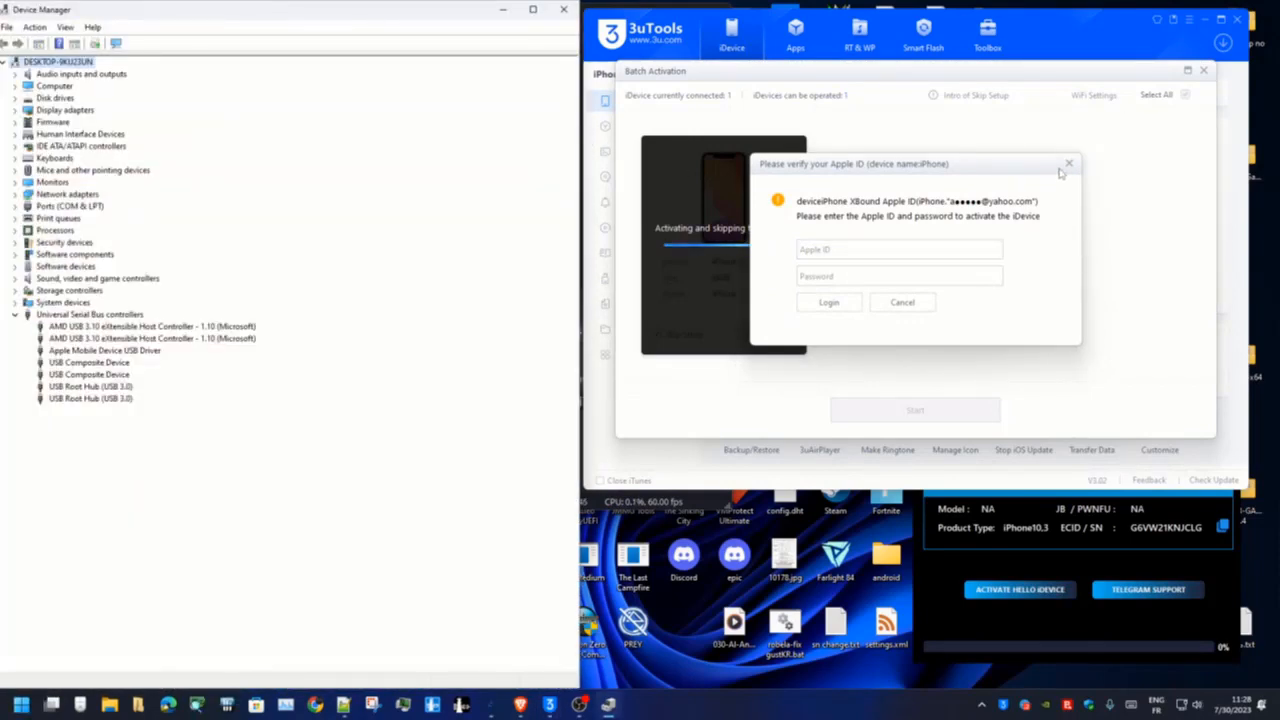
- Dismiss 3uTools' Apple ID prompt, activate the iPhone X to 100%, and acknowledge success
{"action": "left_click", "coordinate": [1068, 164]}
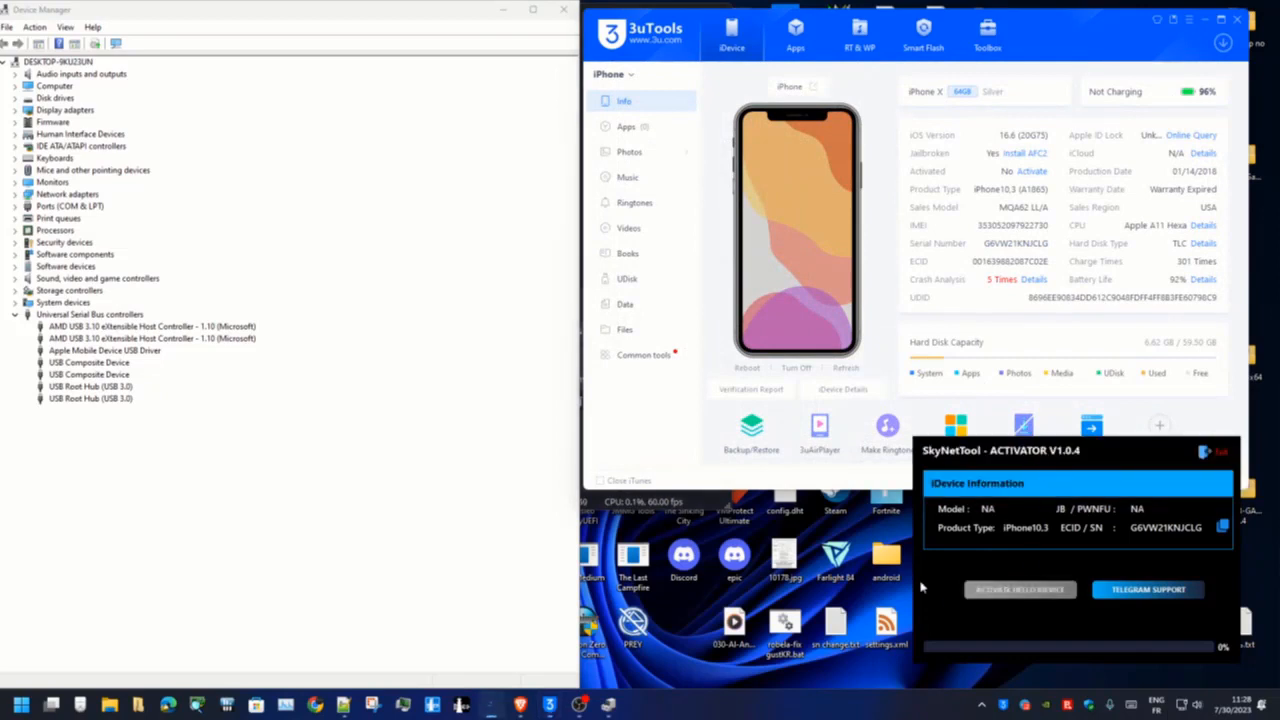
{"action": "mouse_move", "coordinate": [1064, 568]}
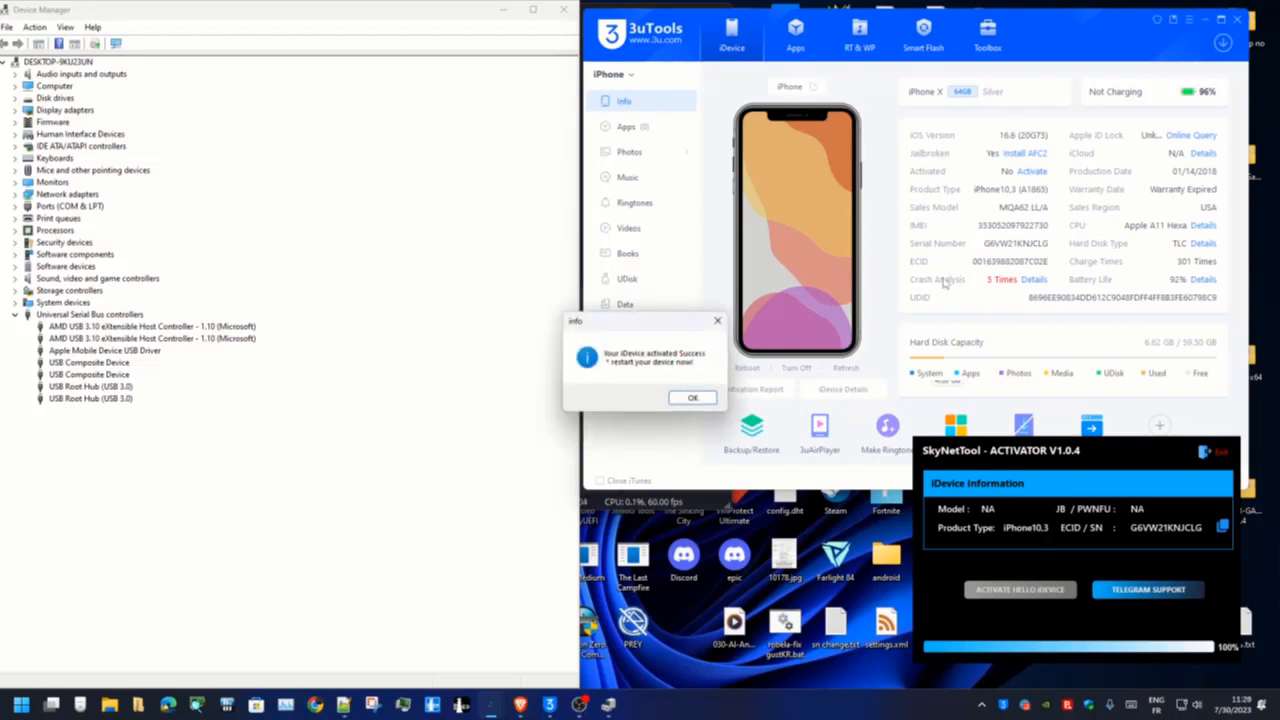
{"action": "mouse_move", "coordinate": [1016, 226]}
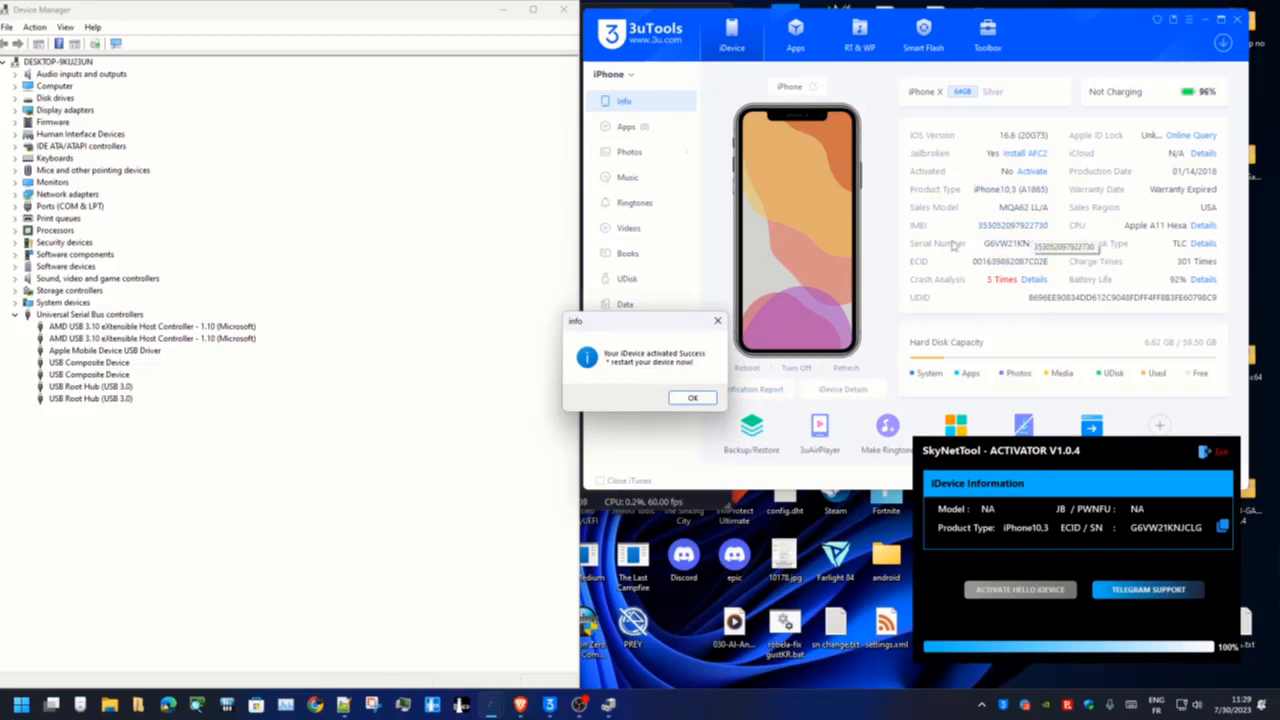
{"action": "left_click", "coordinate": [692, 396]}
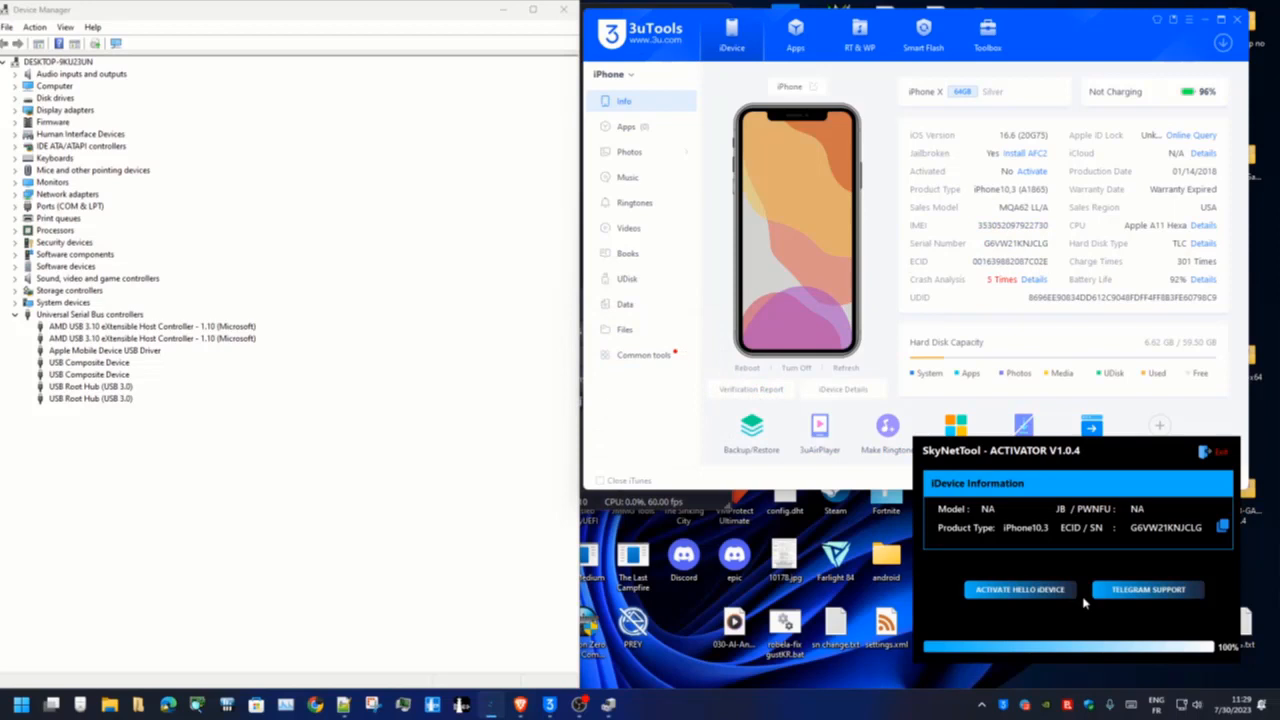
{"action": "mouse_move", "coordinate": [1098, 604]}
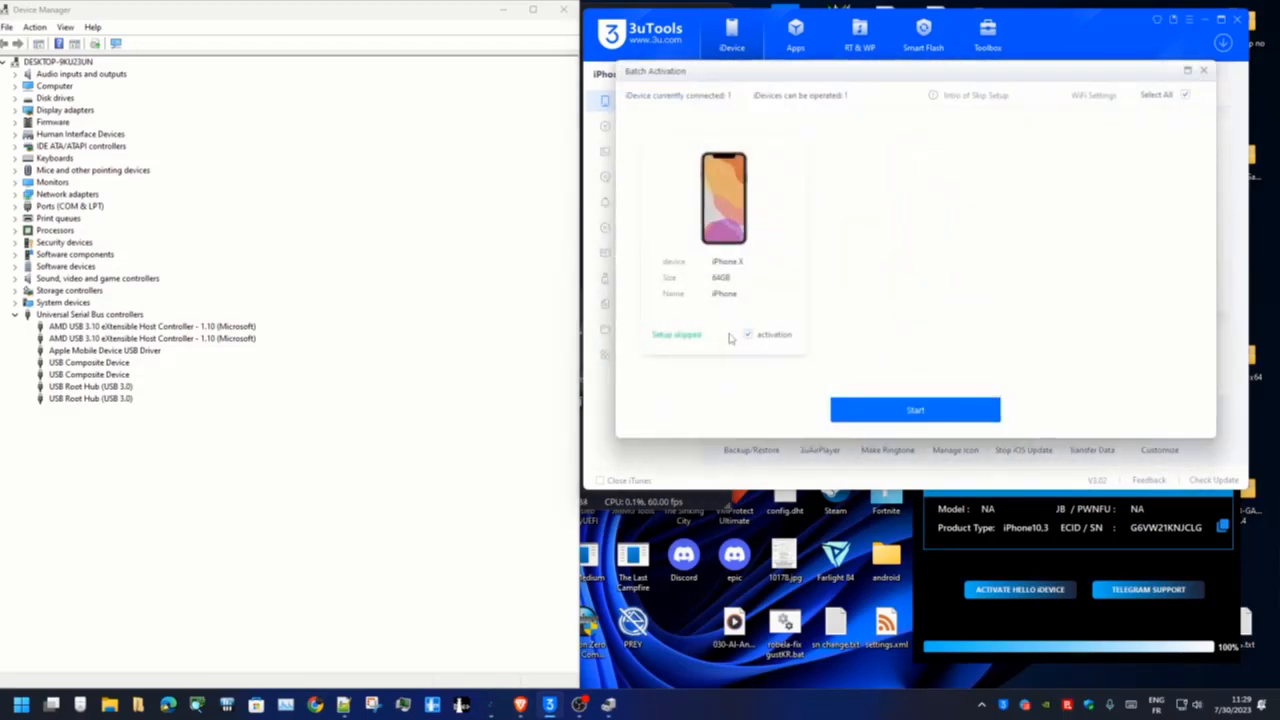
- Run the Batch Activation check, acknowledge 'Activated status, no need to activate', and close the window
{"action": "left_click", "coordinate": [748, 334]}
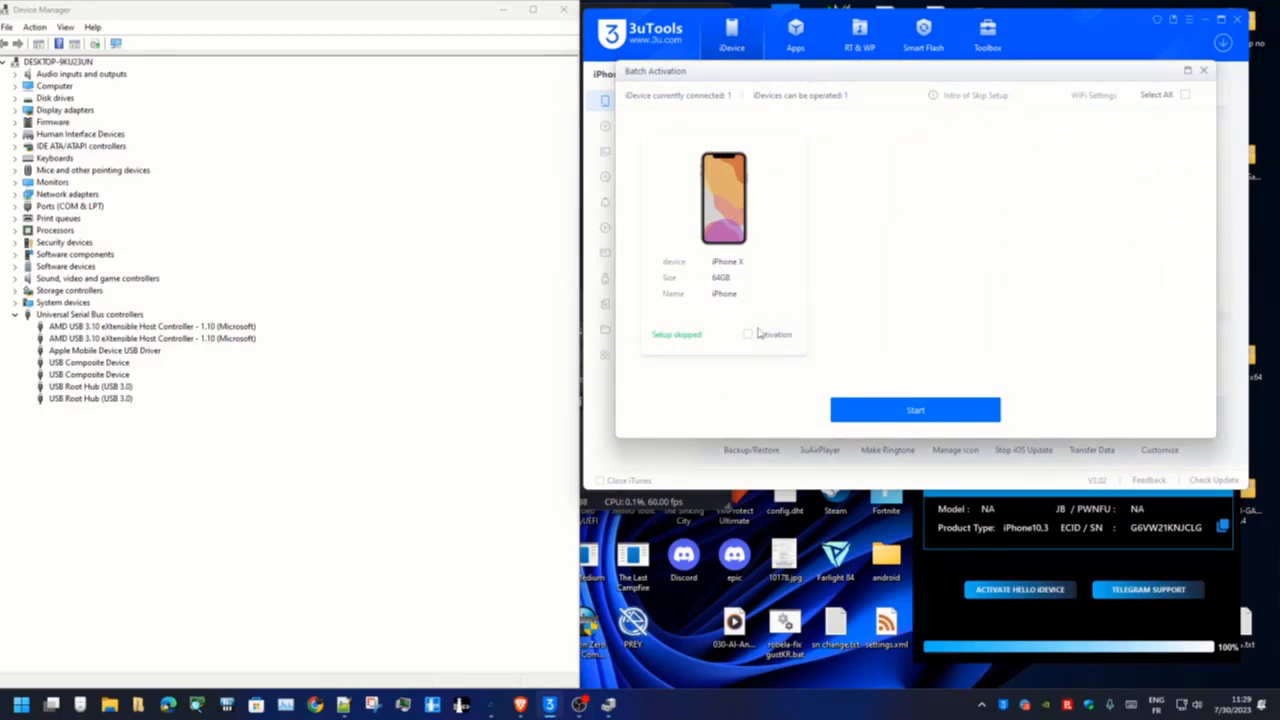
{"action": "left_click", "coordinate": [914, 408]}
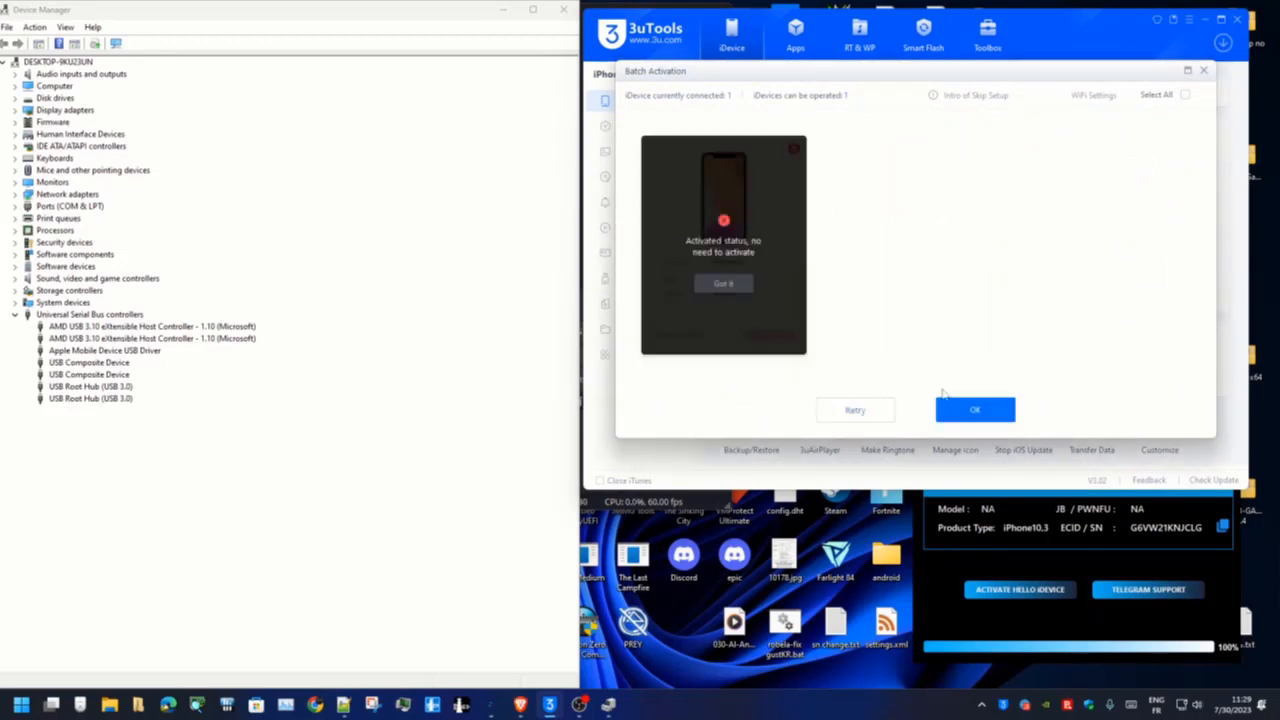
{"action": "left_click", "coordinate": [976, 408]}
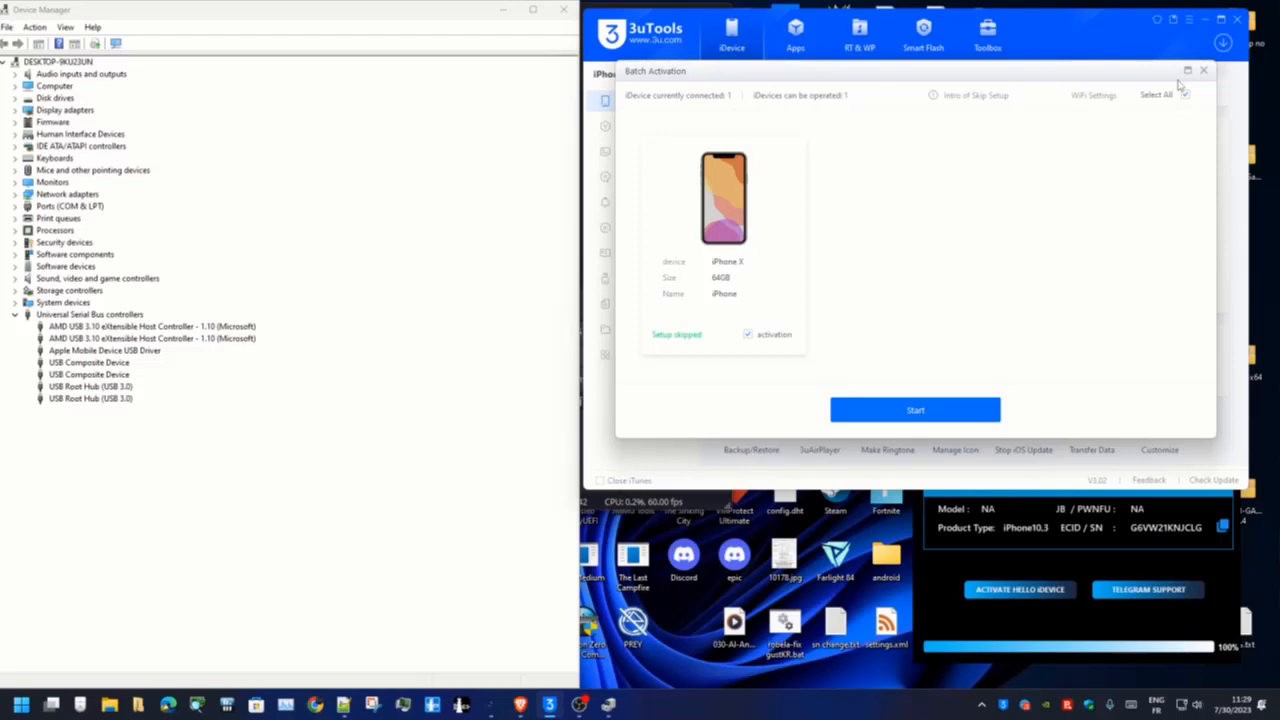
{"action": "left_click", "coordinate": [1204, 70]}
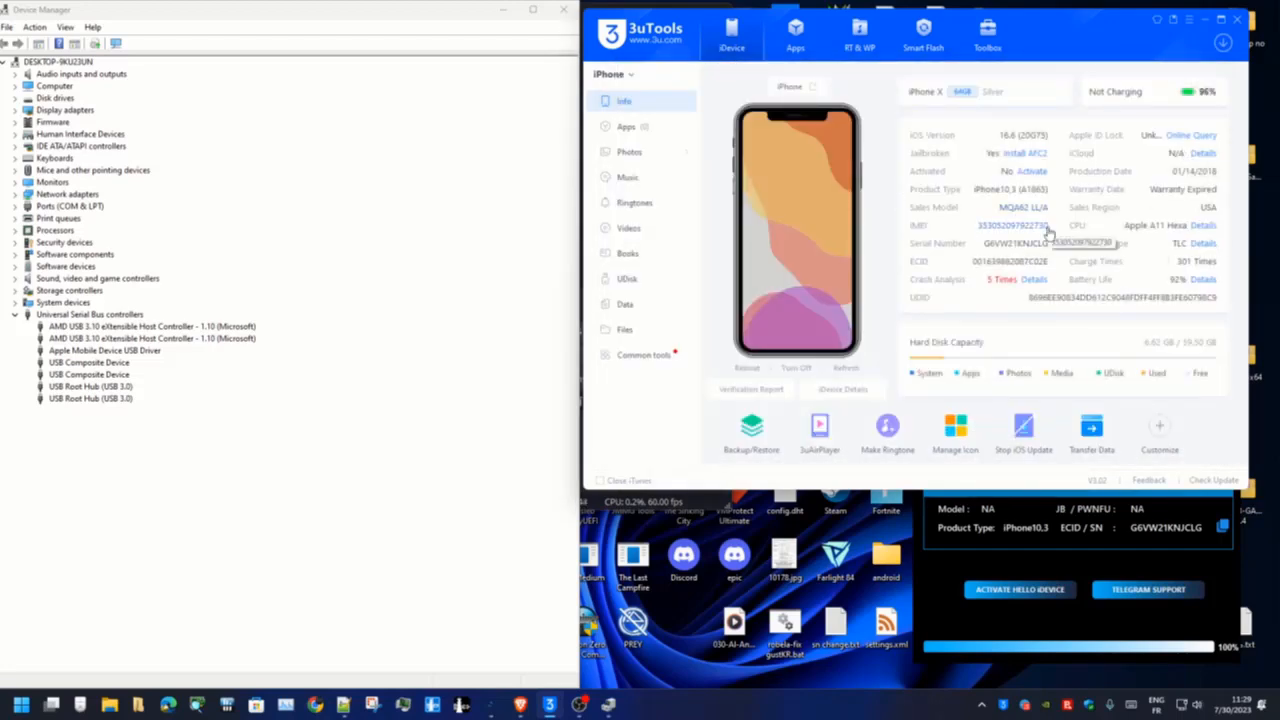